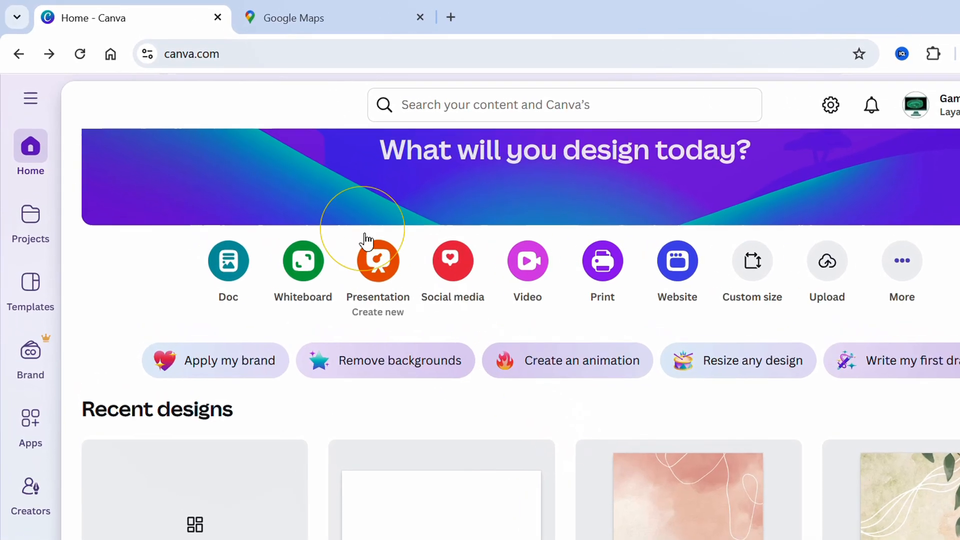
# - Create a new blank 1080 × 1080 px custom-size design
pyautogui.click(191, 54)
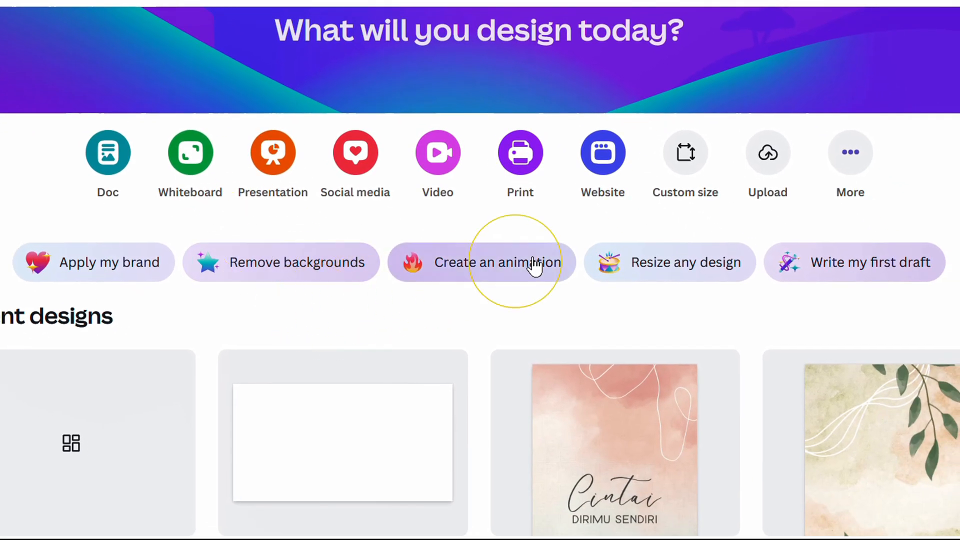
pyautogui.click(684, 152)
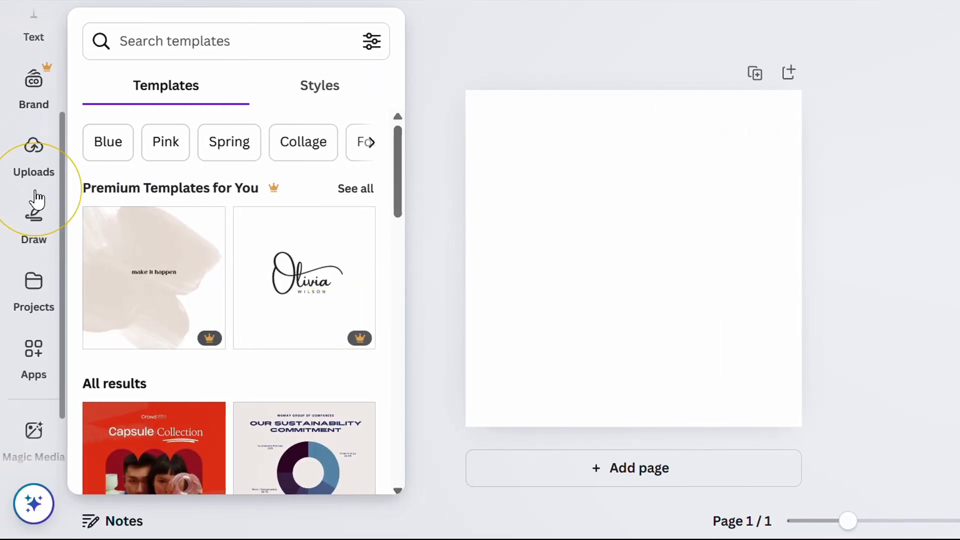
# - Search the Apps library for 'qr code' and launch the QR code app
pyautogui.click(33, 349)
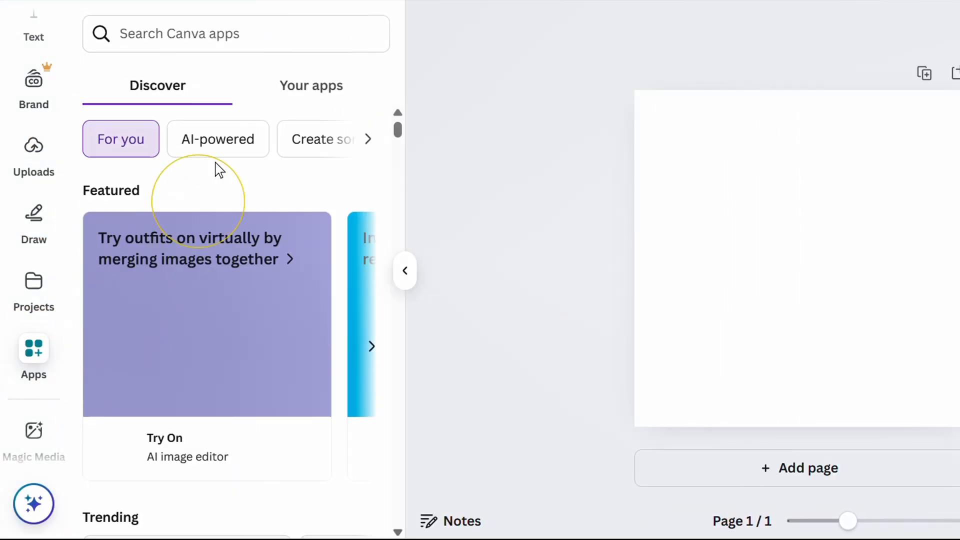
pyautogui.write('qr code')
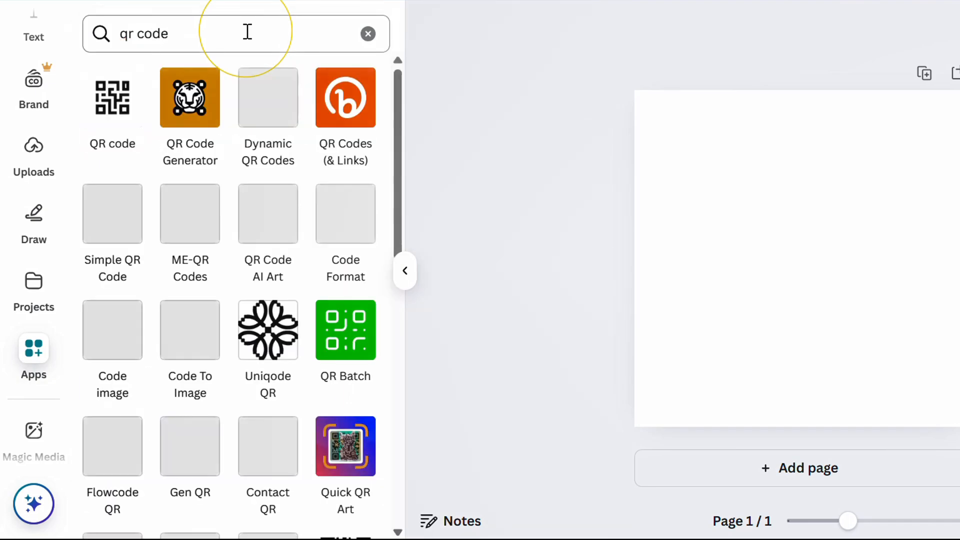
pyautogui.click(112, 98)
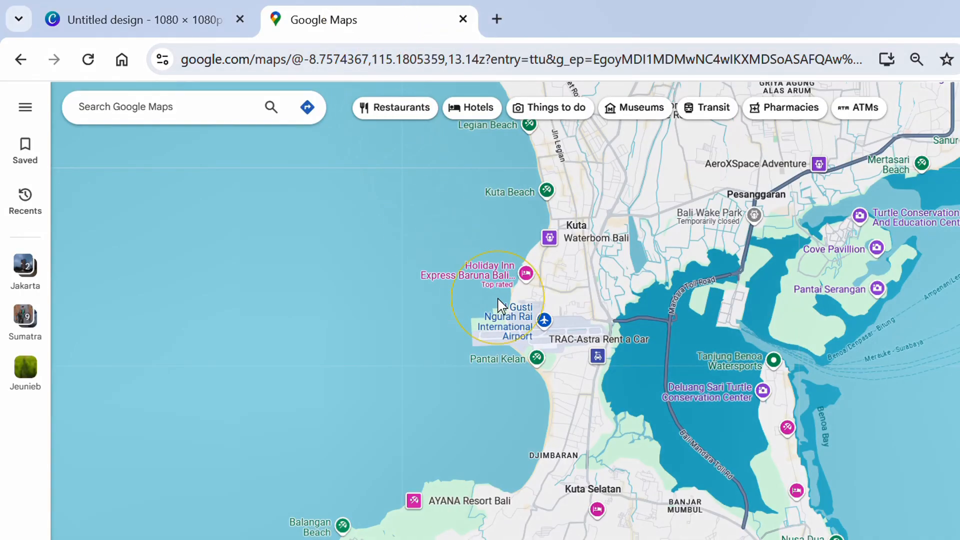
# - Copy the Google Maps share link for I Gusti Ngurah Rai International Airport
pyautogui.click(543, 320)
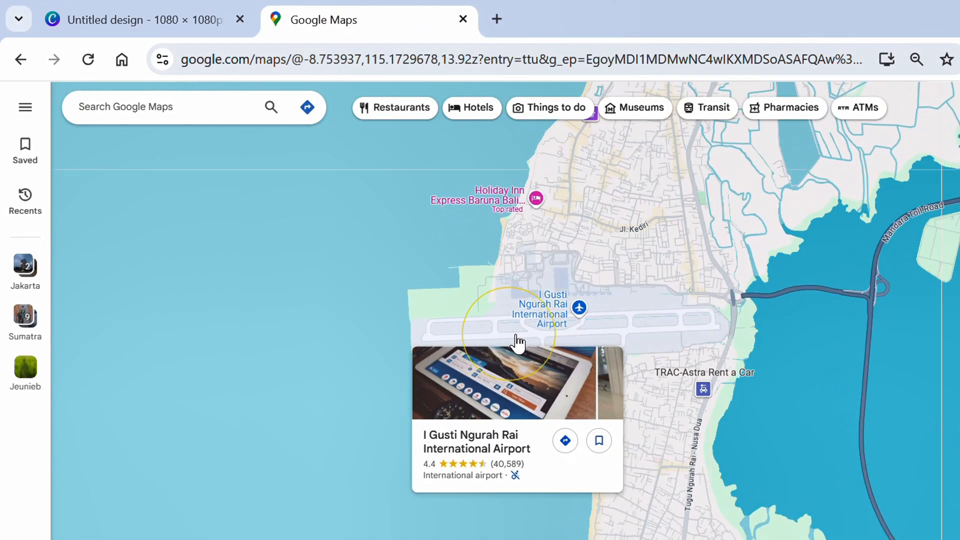
pyautogui.click(516, 340)
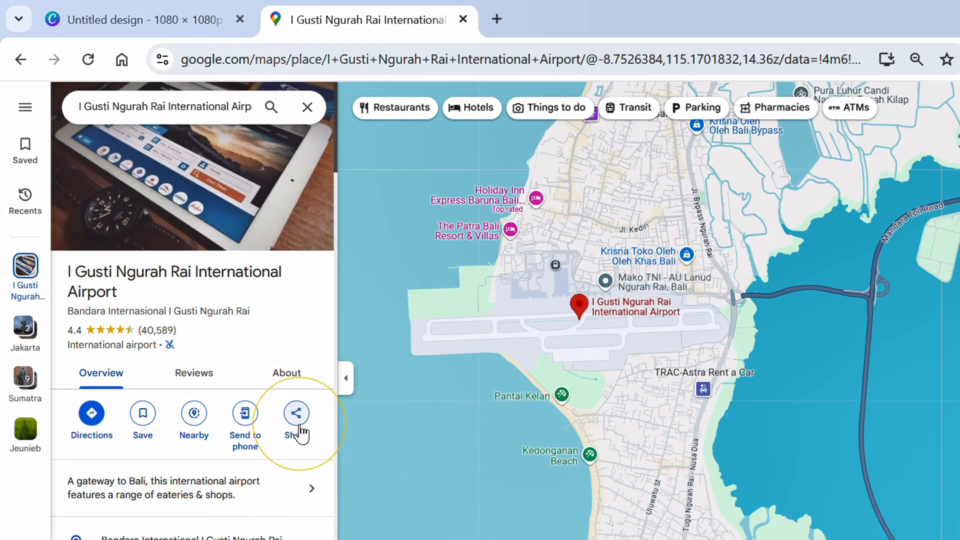
pyautogui.click(296, 412)
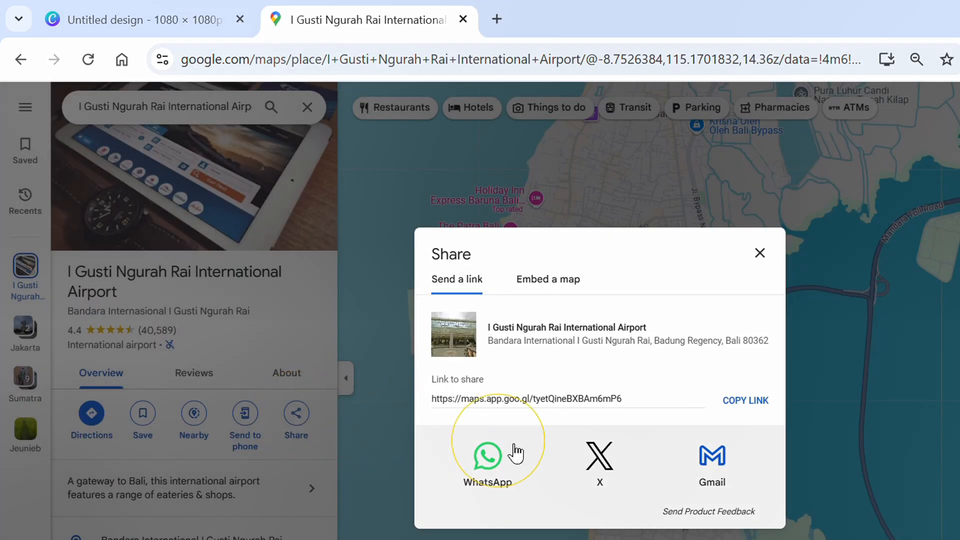
pyautogui.click(745, 400)
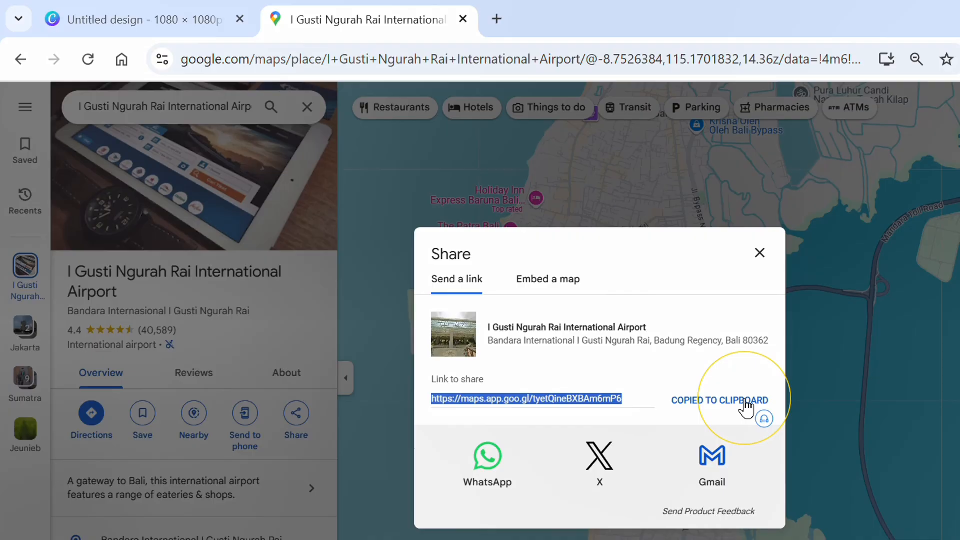
pyautogui.click(134, 19)
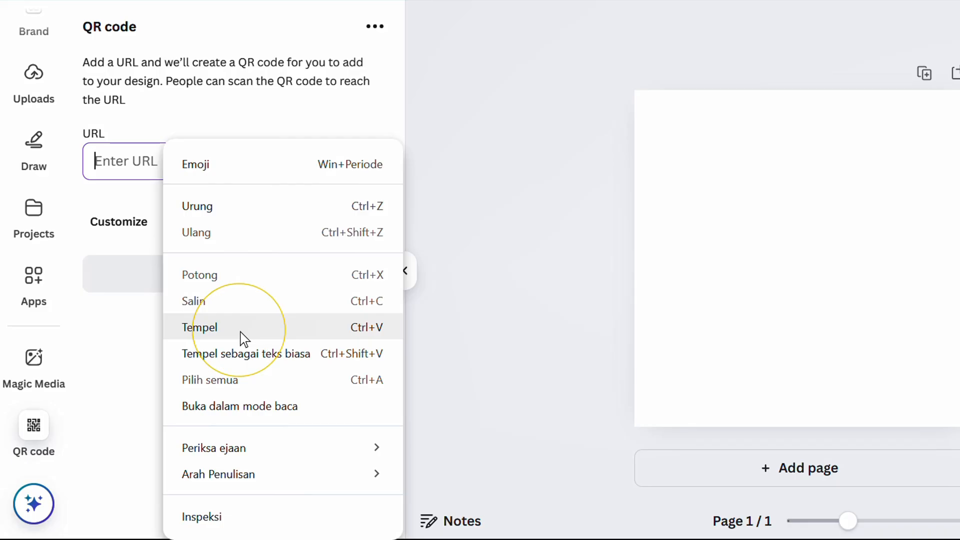
# - Generate a QR code from the pasted airport link and enlarge it to fill the page
pyautogui.click(200, 327)
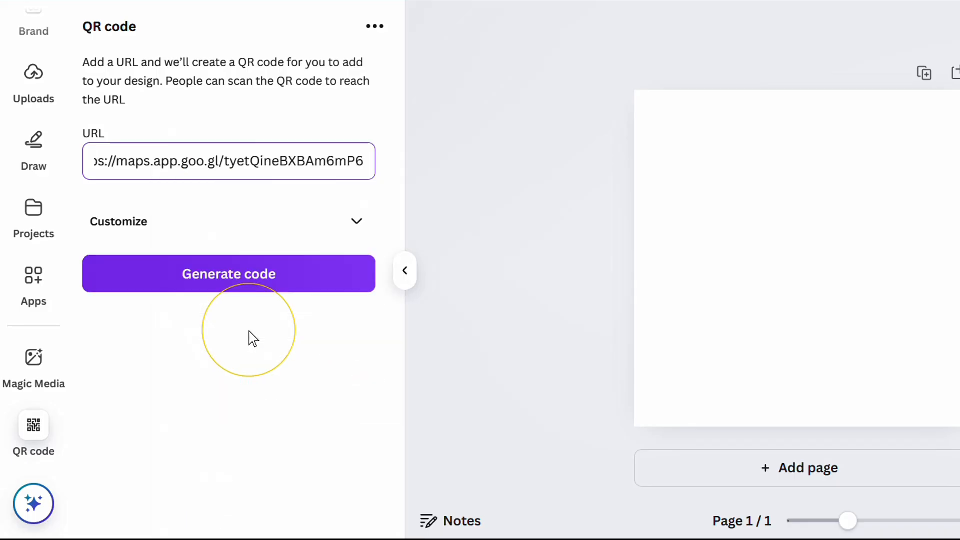
pyautogui.click(228, 273)
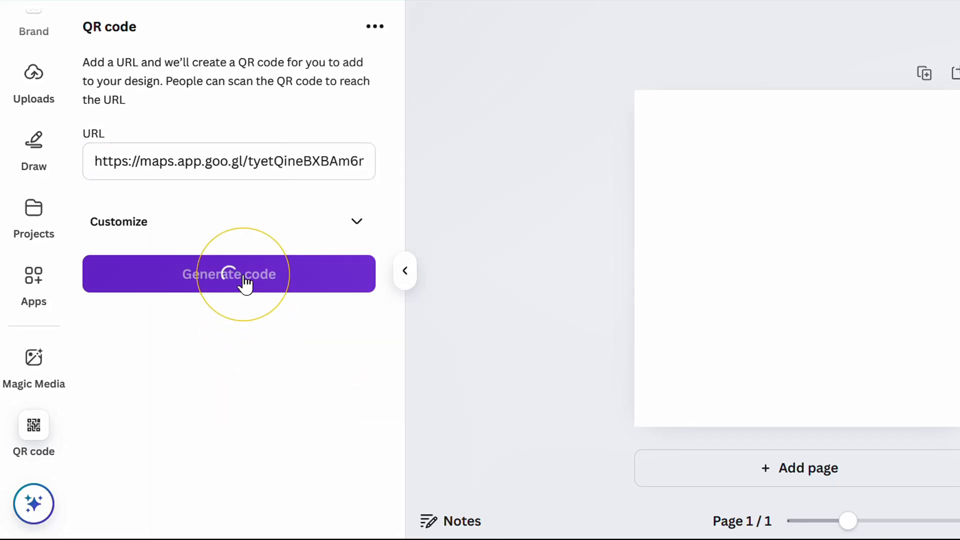
pyautogui.click(228, 274)
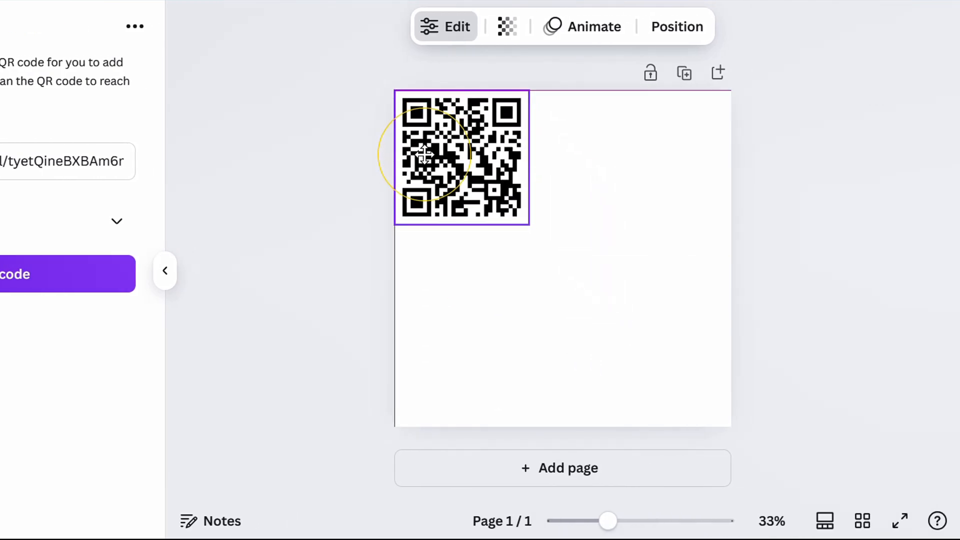
pyautogui.moveTo(529, 226); pyautogui.dragTo(710, 410)
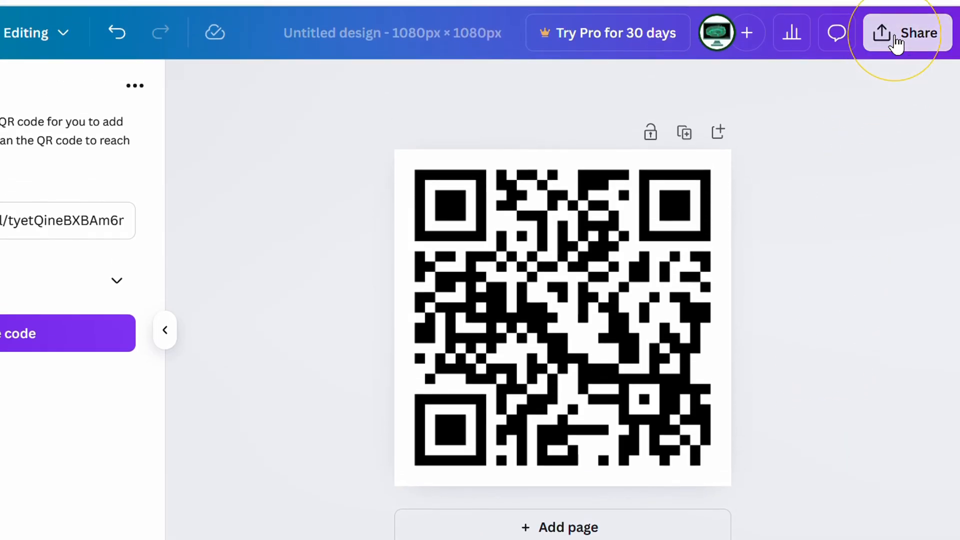
# - Download the design via Share > Download with PNG as the file type
pyautogui.click(908, 32)
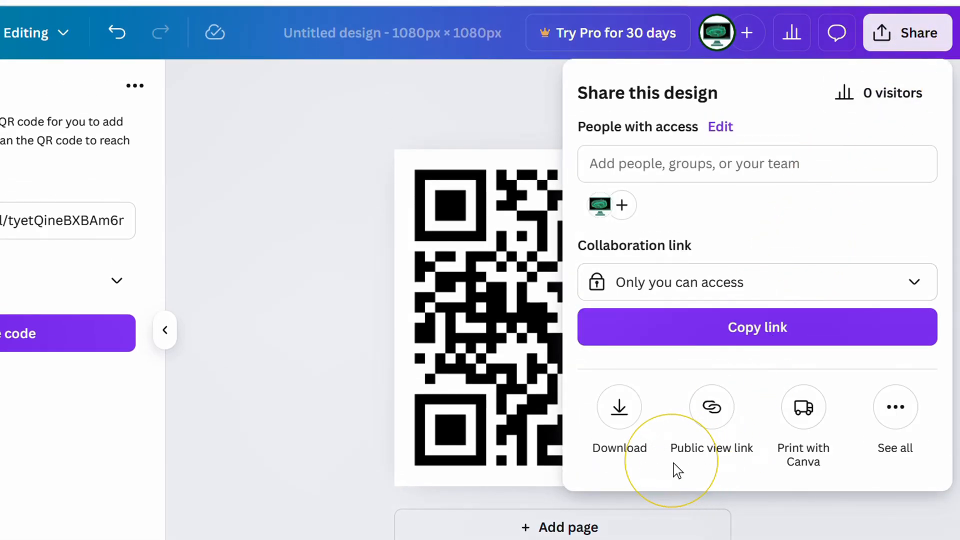
pyautogui.click(618, 407)
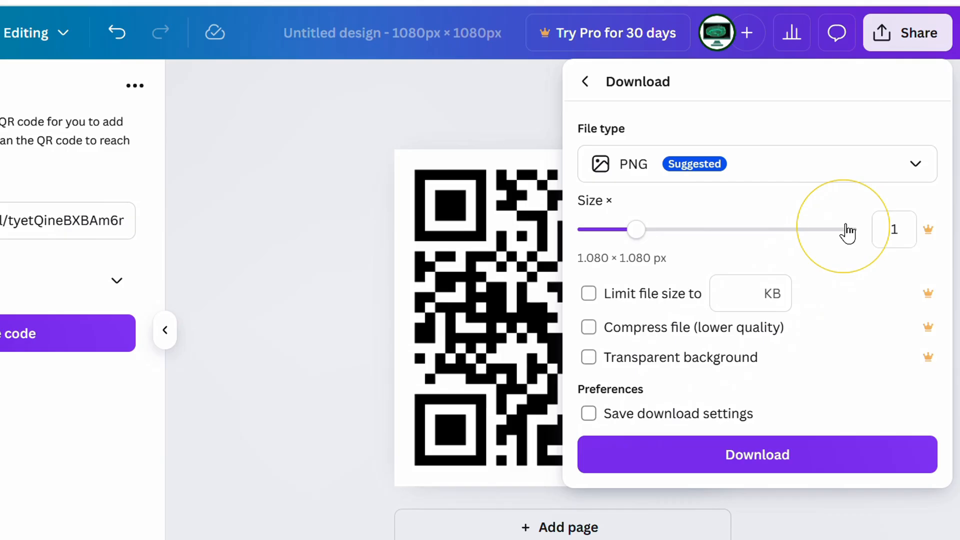
pyautogui.click(756, 164)
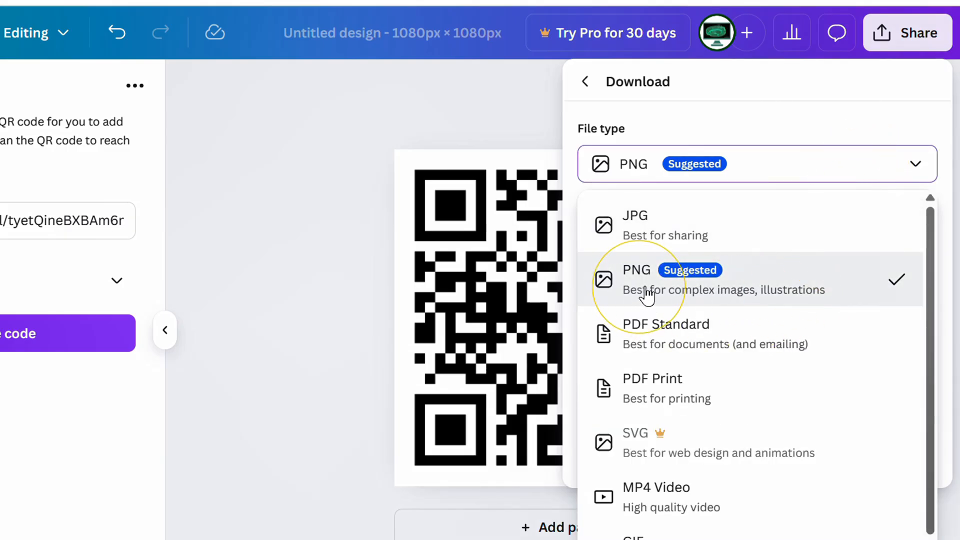
pyautogui.click(635, 278)
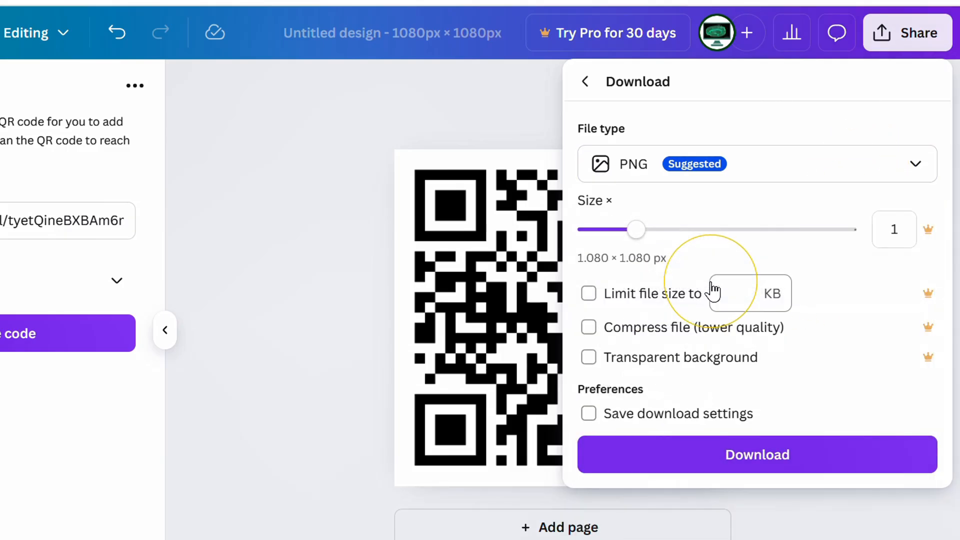
pyautogui.click(756, 455)
pyautogui.write('map ba')
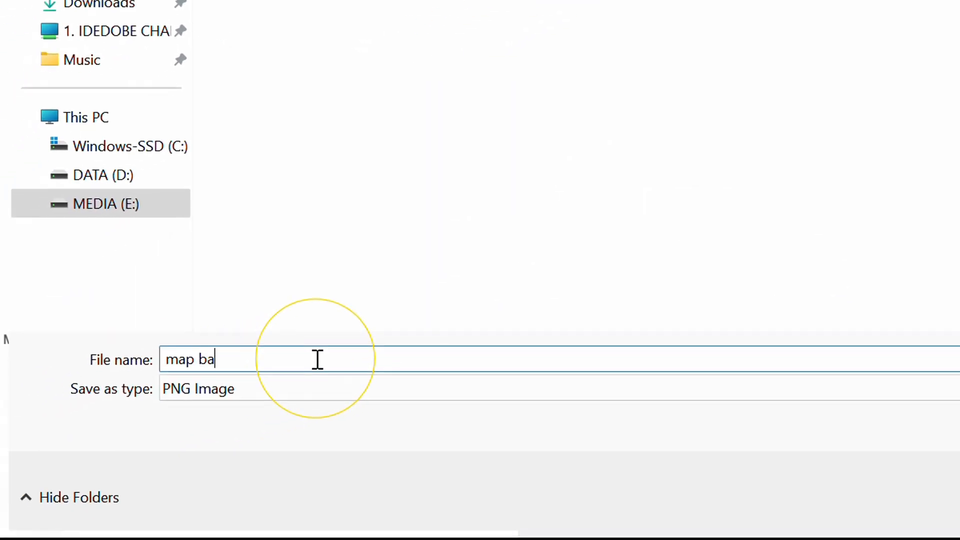
# - Save the PNG as 'map barcode' and open it from File Explorer
pyautogui.write('rcode')
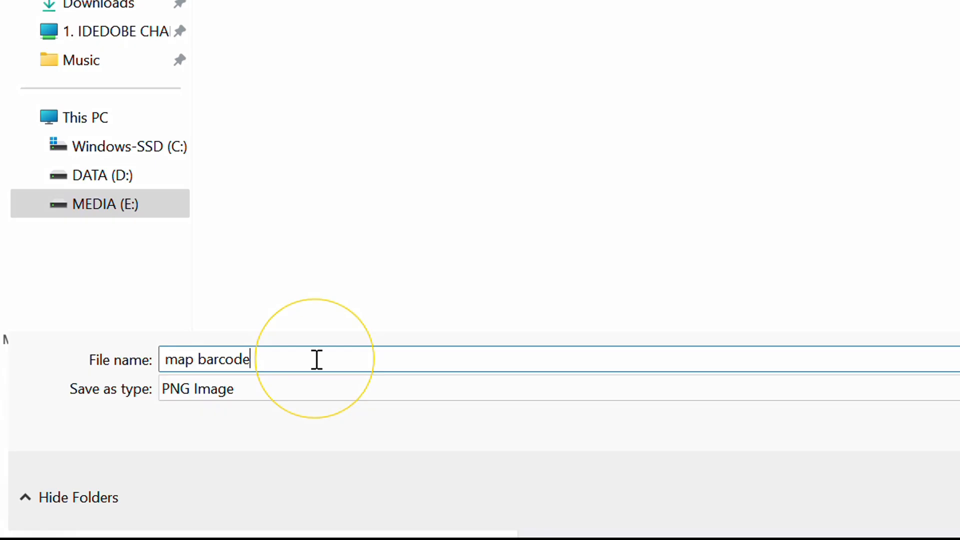
pyautogui.click(786, 493)
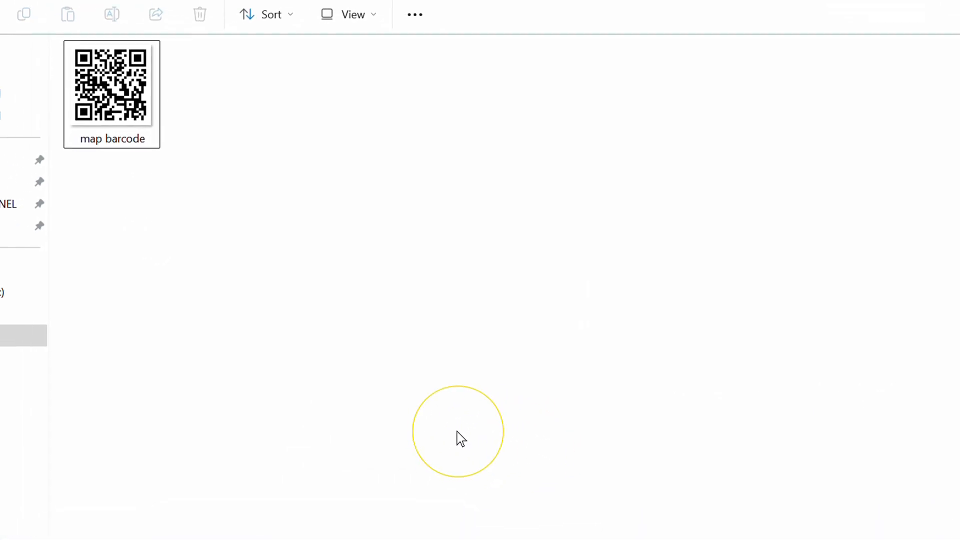
pyautogui.doubleClick(112, 85)
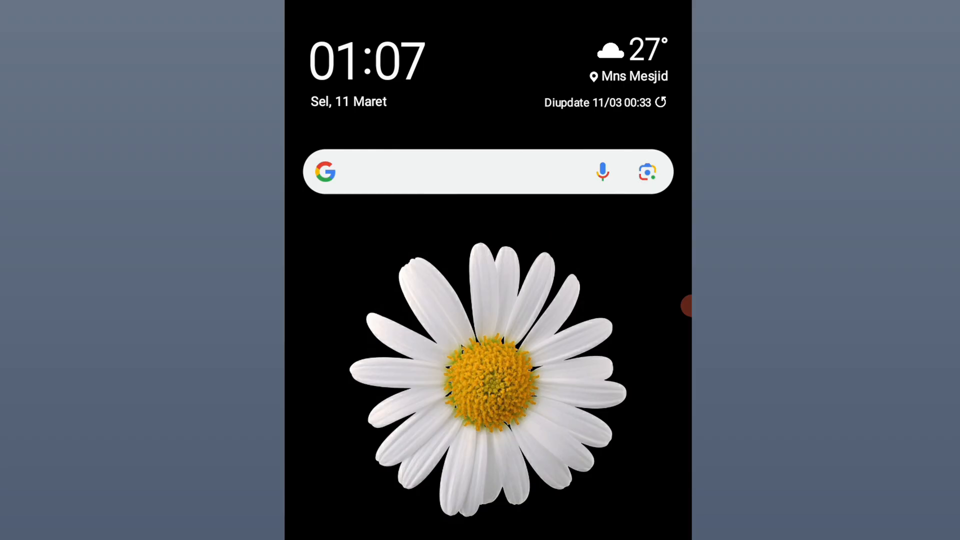
# - Start a Google Lens camera search on the phone aimed at the map barcode QR code
pyautogui.click(646, 171)
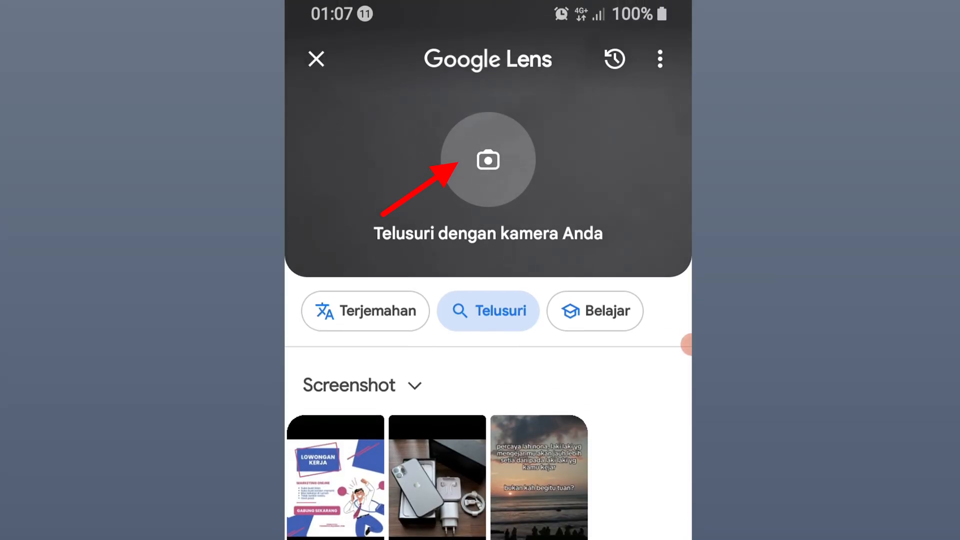
pyautogui.click(488, 159)
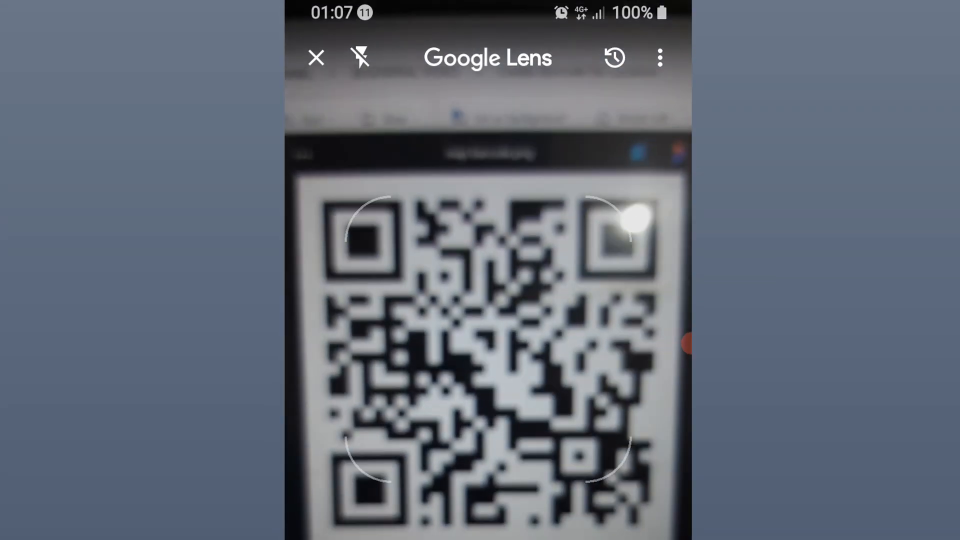